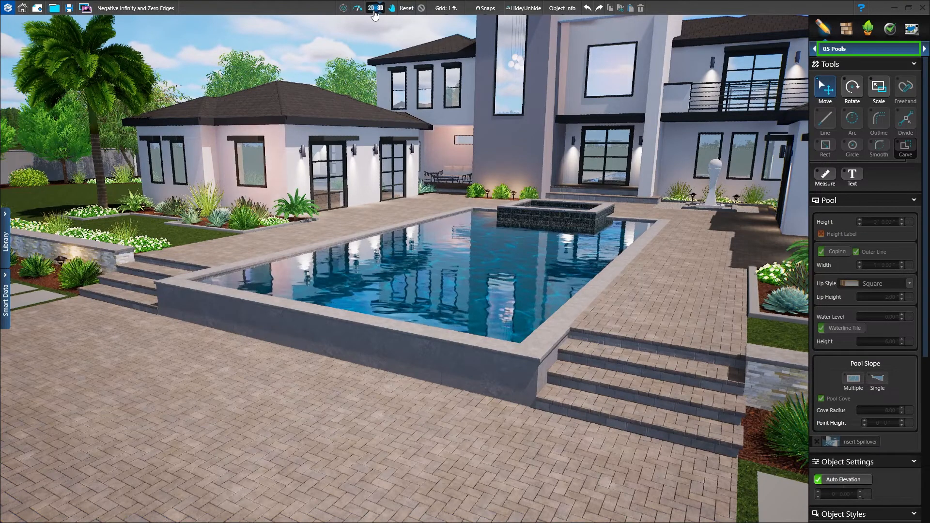
Step: In the 2D plan, insert a spillover on the pool's left 20' edge
{"action": "left_click", "coordinate": [368, 8]}
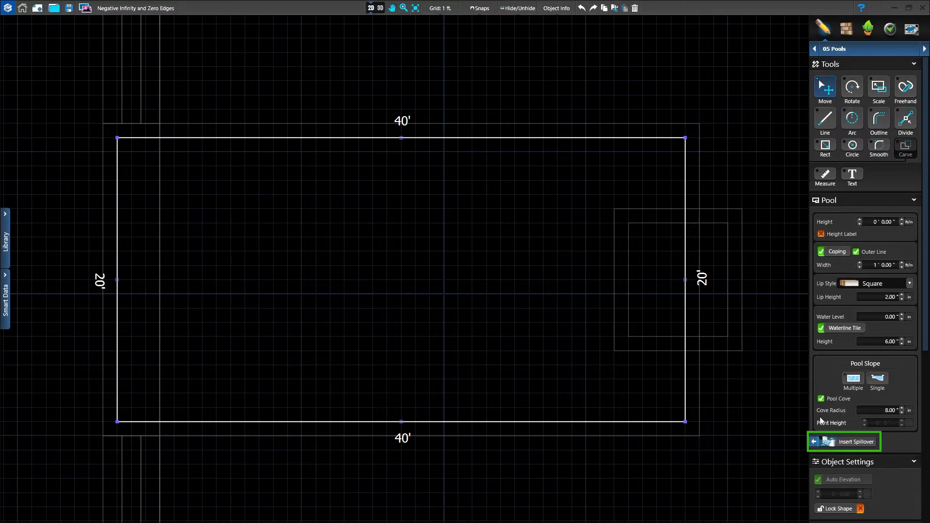
{"action": "left_click", "coordinate": [849, 442]}
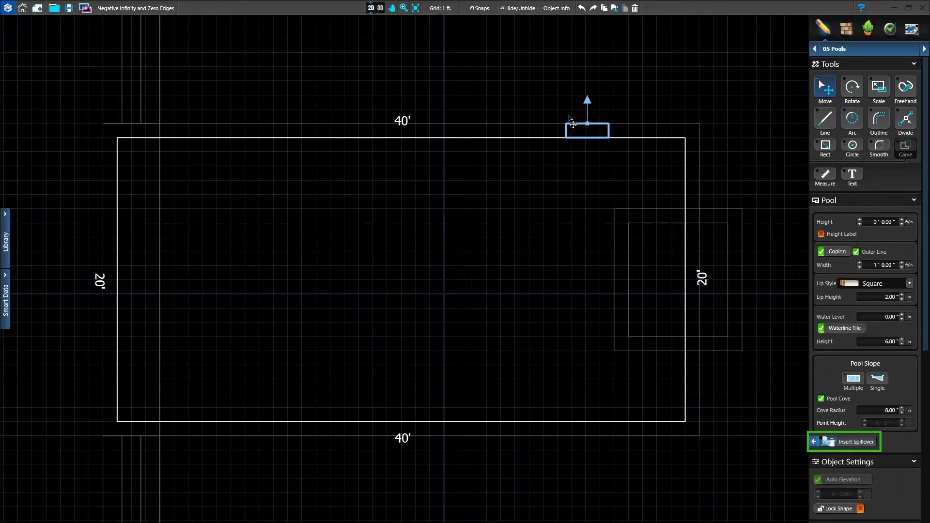
{"action": "left_click_drag", "start_coordinate": [587, 124], "coordinate": [226, 116]}
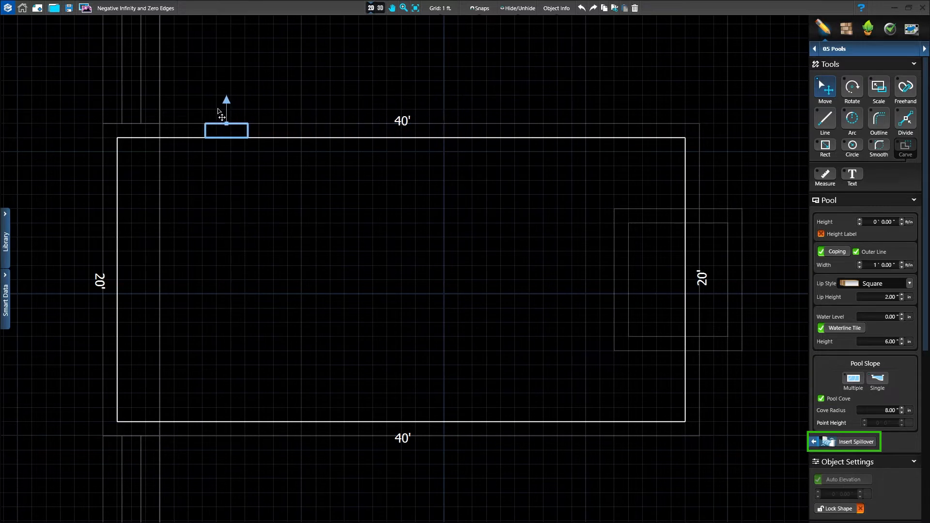
{"action": "left_click_drag", "start_coordinate": [226, 122], "coordinate": [110, 279]}
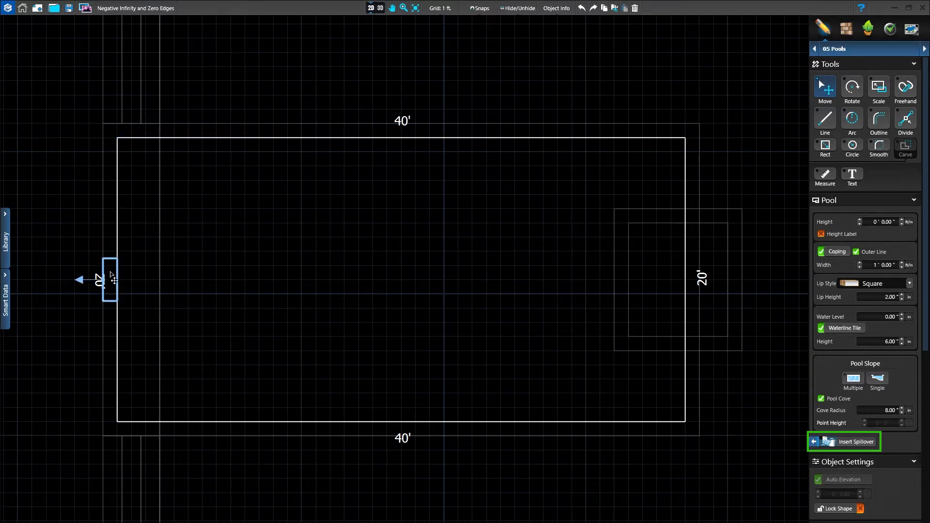
{"action": "left_click", "coordinate": [849, 441]}
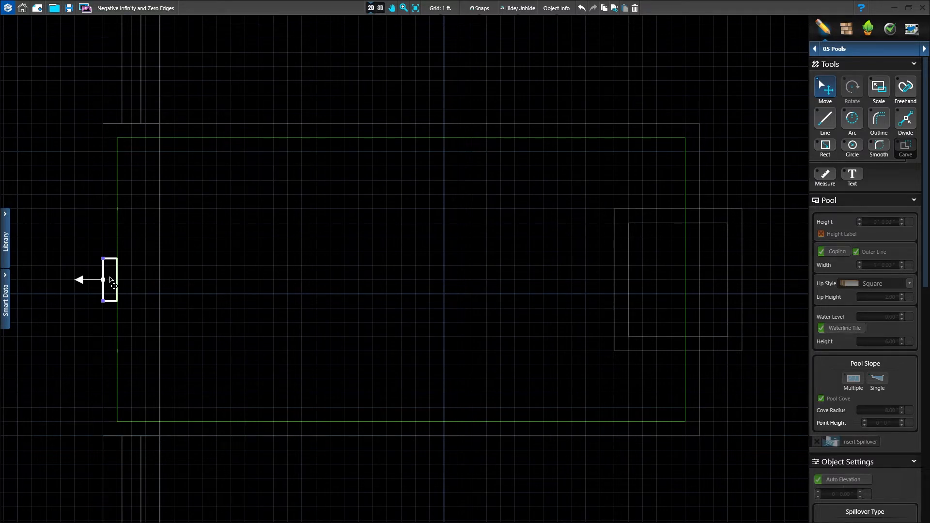
Step: Stretch the spillover to a 20' length in Object Settings
{"action": "left_click", "coordinate": [878, 89]}
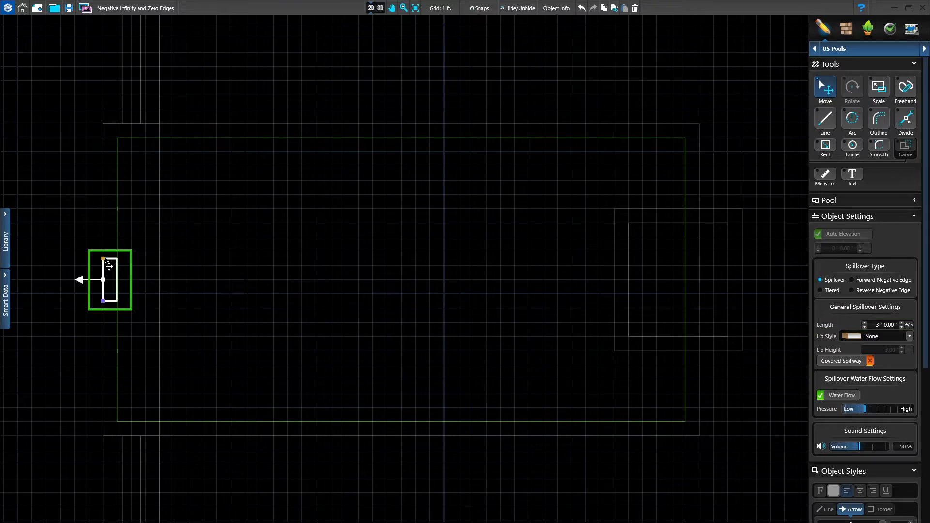
{"action": "left_click_drag", "start_coordinate": [103, 267], "coordinate": [103, 138]}
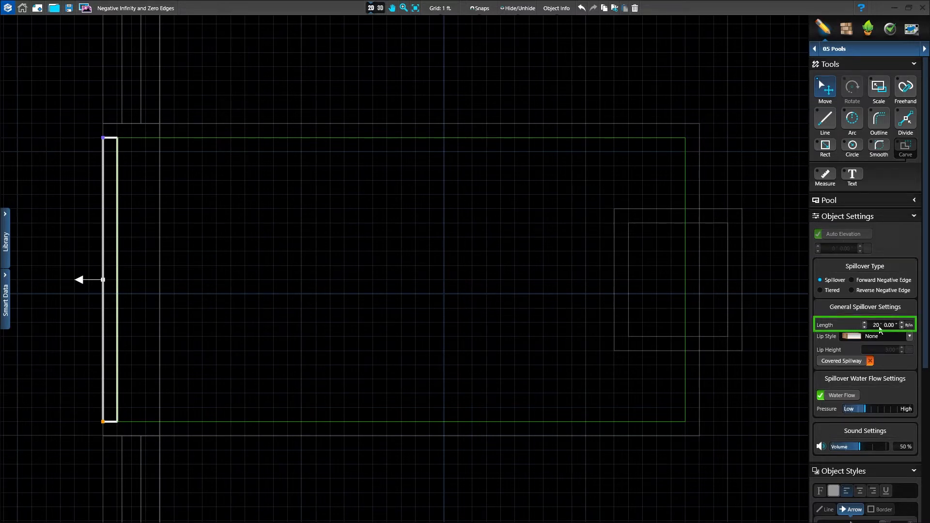
{"action": "left_click", "coordinate": [438, 74]}
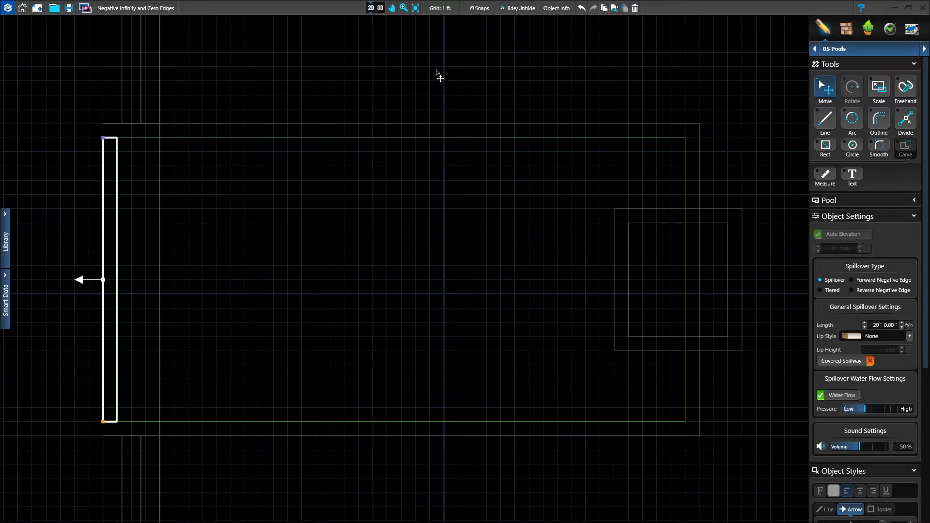
Step: In 3D, try Reverse Negative Edge, then settle on Forward Negative Edge as the spillover type
{"action": "left_click", "coordinate": [379, 8]}
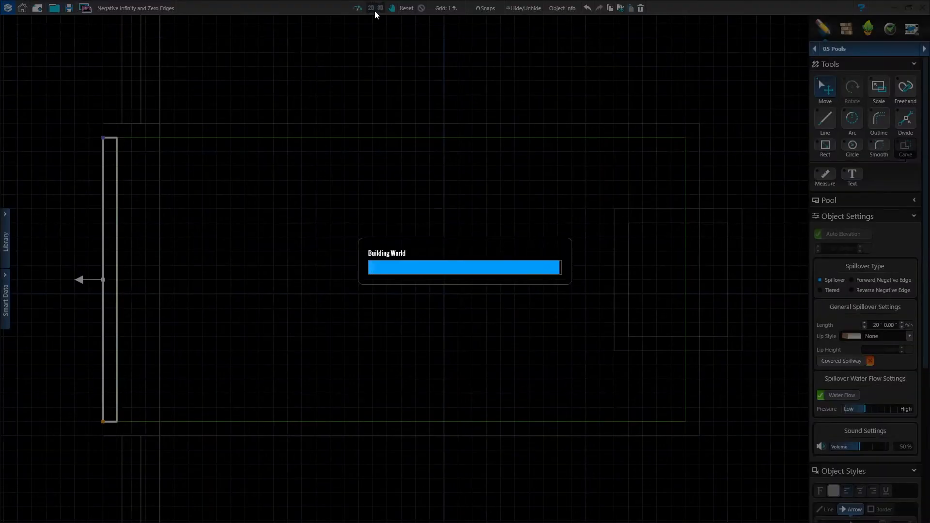
{"action": "left_click", "coordinate": [379, 8]}
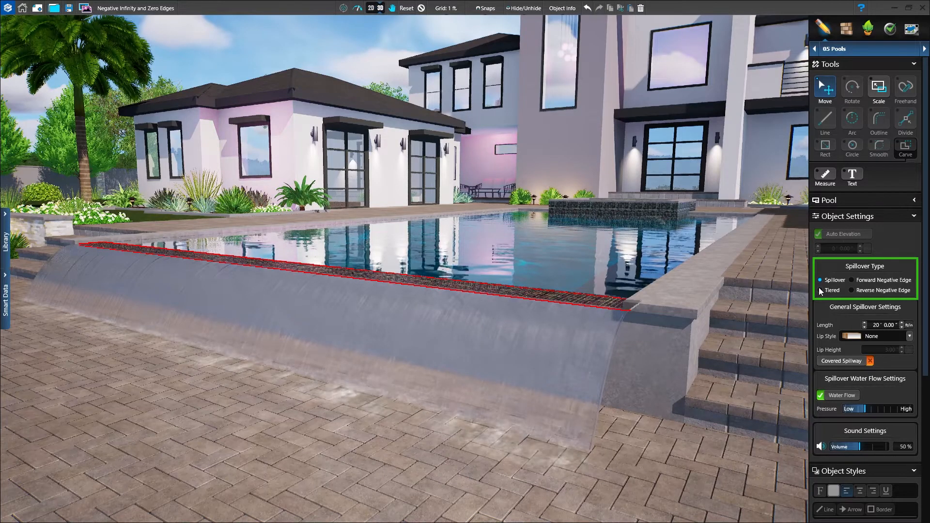
{"action": "left_click", "coordinate": [860, 280]}
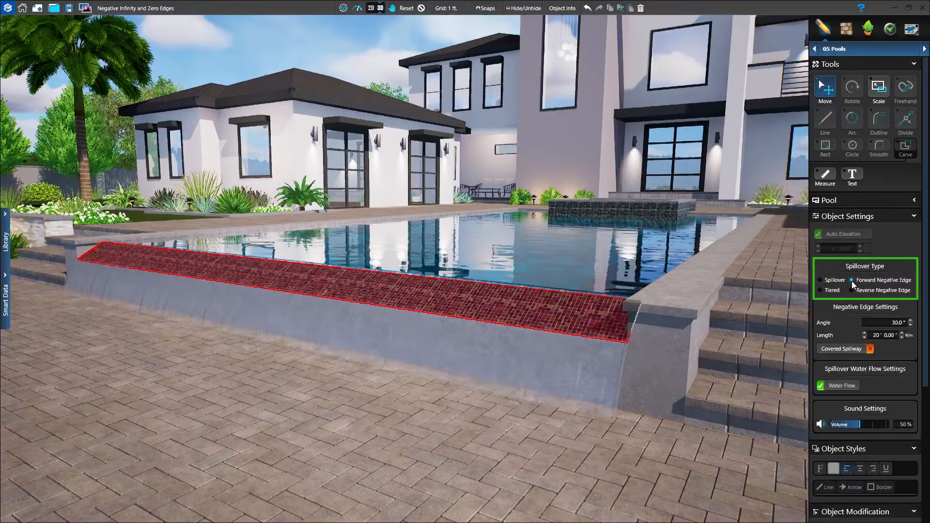
{"action": "left_click", "coordinate": [863, 290]}
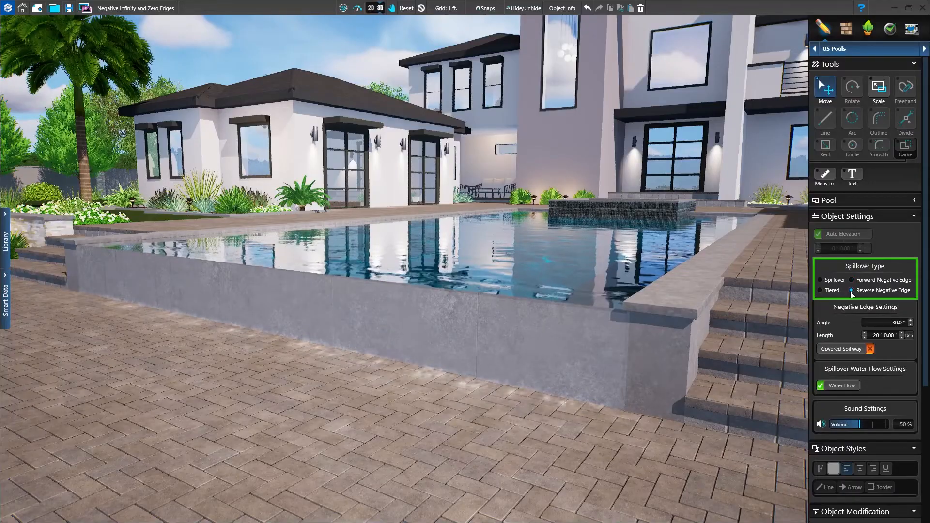
{"action": "left_click", "coordinate": [864, 290]}
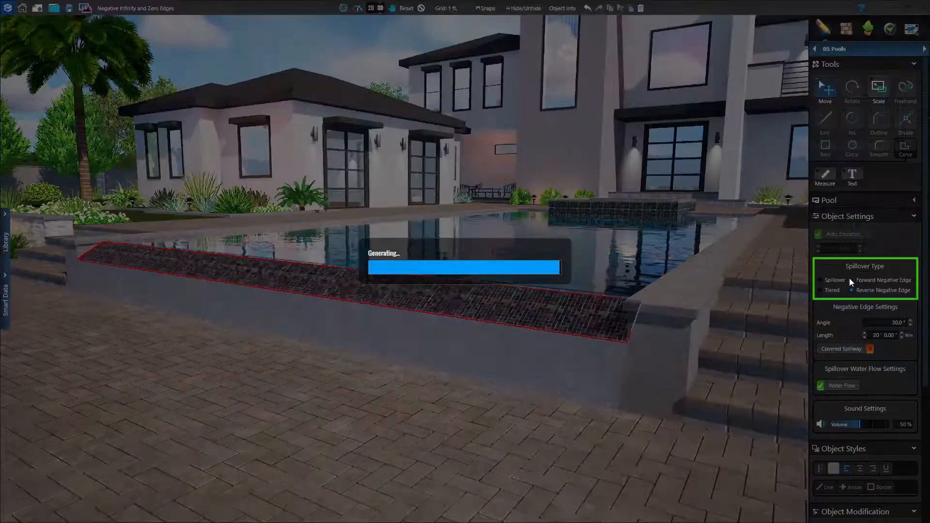
{"action": "left_click", "coordinate": [865, 279]}
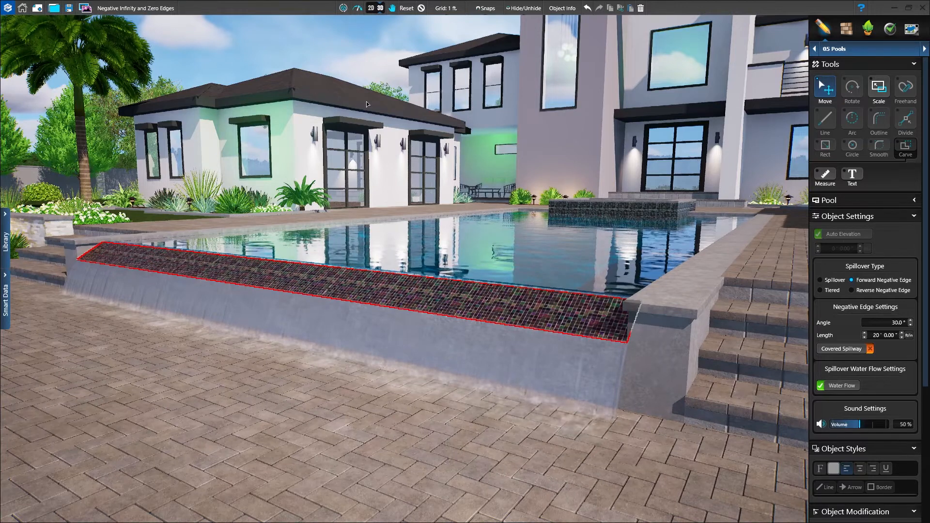
Step: Draw a 2'×20' catch basin under 06 Spas & Water Features beside the edge, checking it in 3D
{"action": "left_click", "coordinate": [834, 48]}
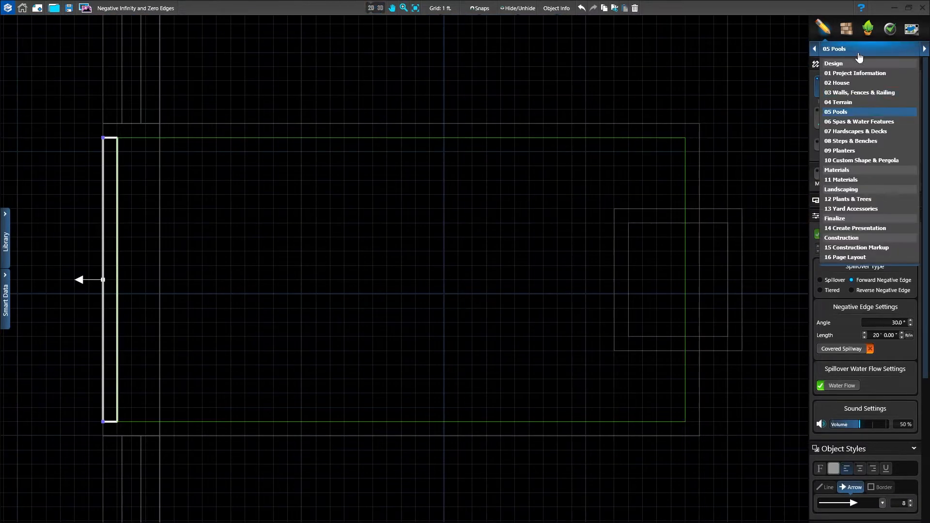
{"action": "left_click", "coordinate": [861, 122]}
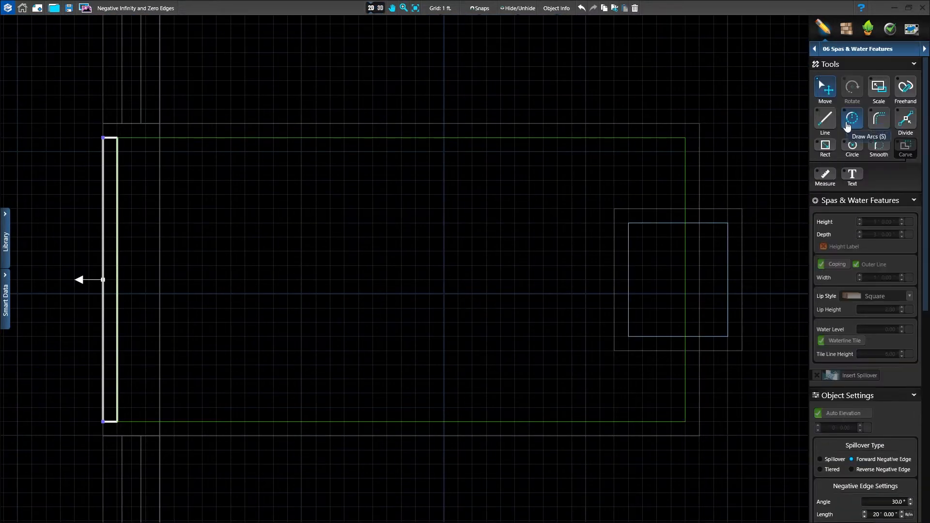
{"action": "left_click", "coordinate": [878, 118]}
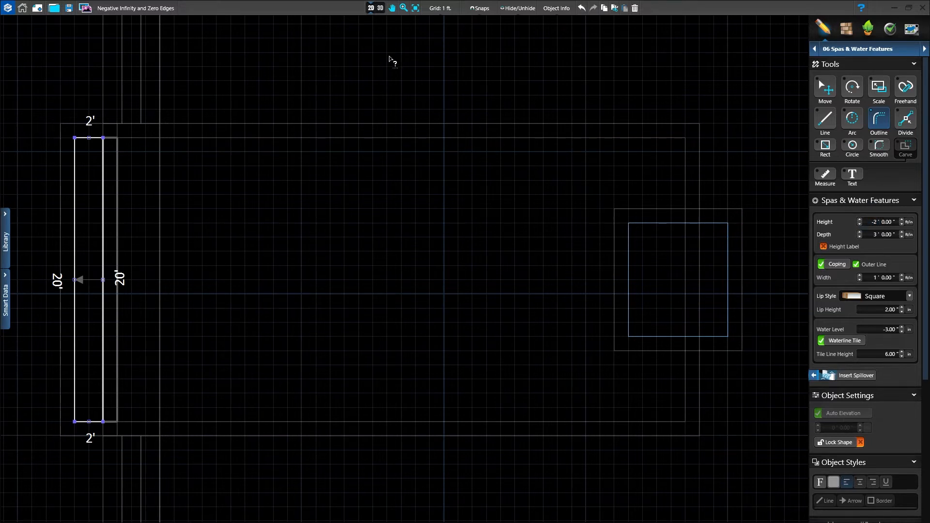
{"action": "left_click", "coordinate": [381, 8]}
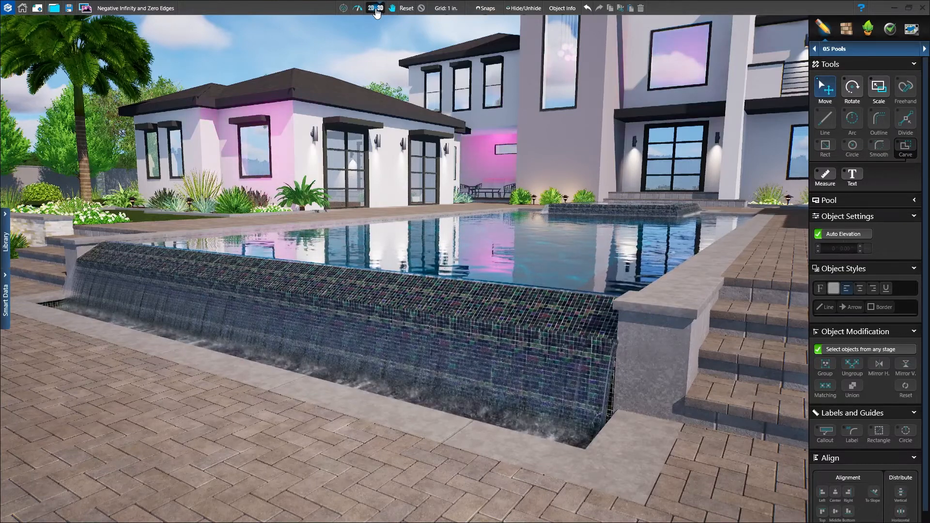
{"action": "left_click", "coordinate": [369, 8]}
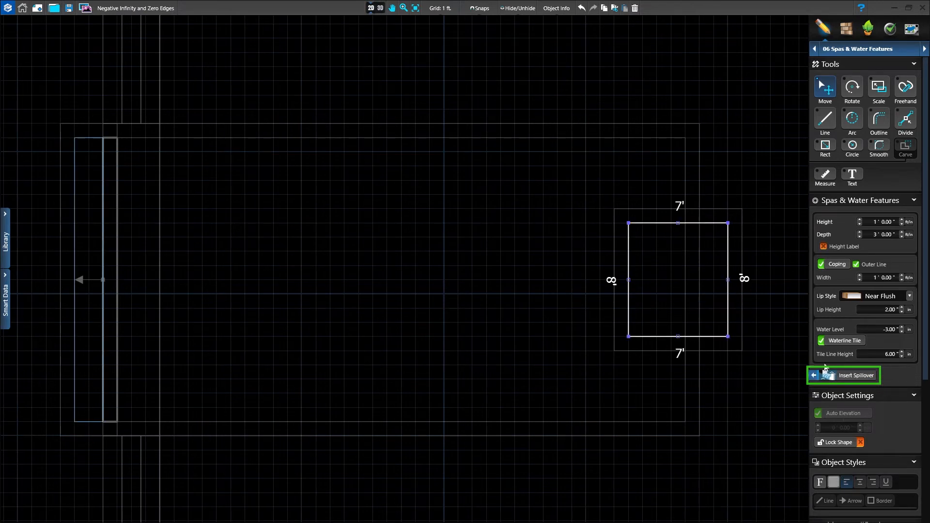
Step: Insert a spillover on the spa's left wall and set its type to plain Spillover
{"action": "left_click", "coordinate": [848, 375]}
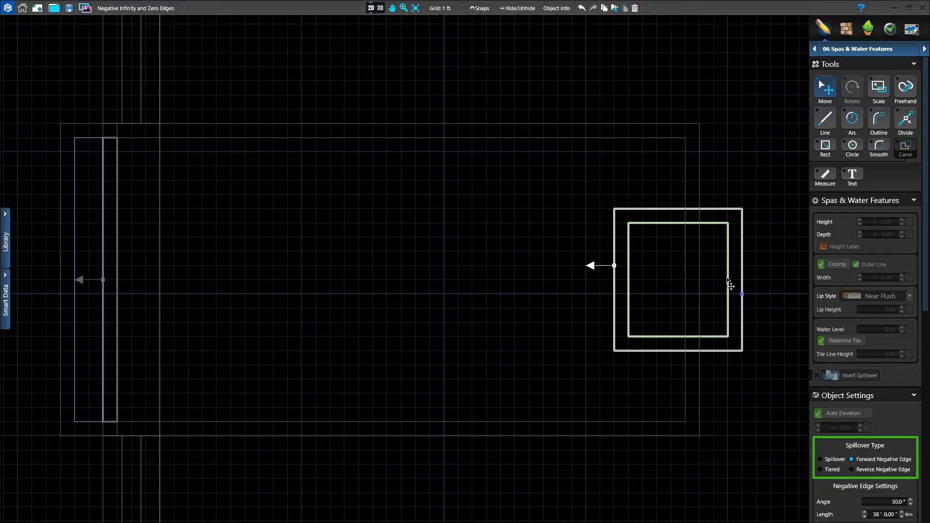
{"action": "left_click", "coordinate": [822, 458]}
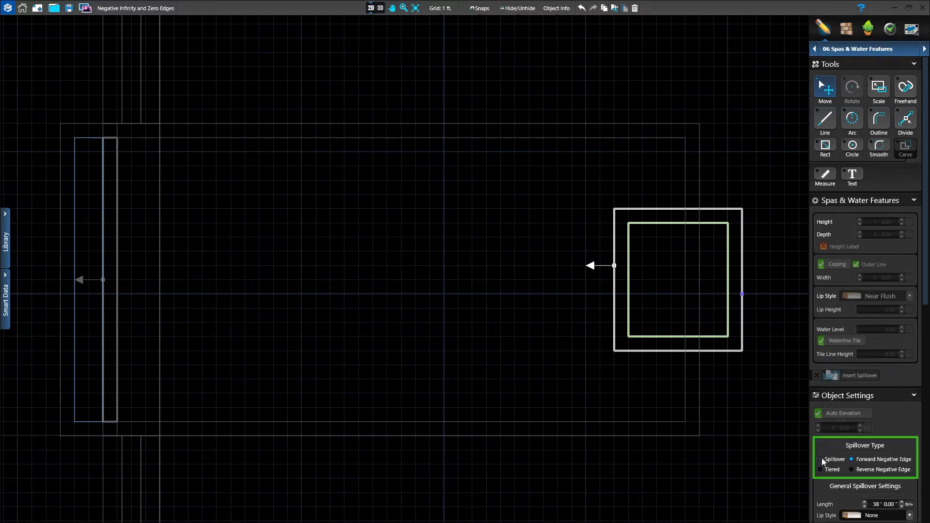
{"action": "left_click", "coordinate": [819, 459]}
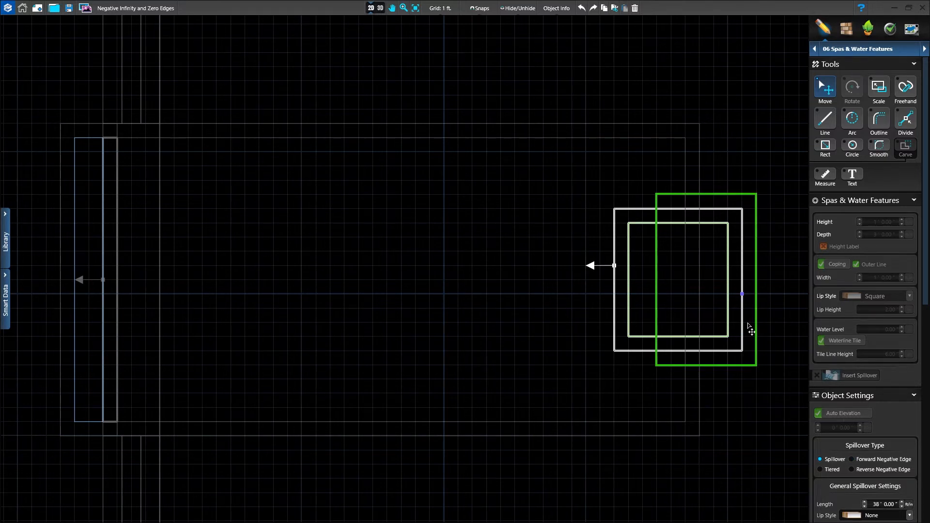
{"action": "left_click", "coordinate": [859, 48]}
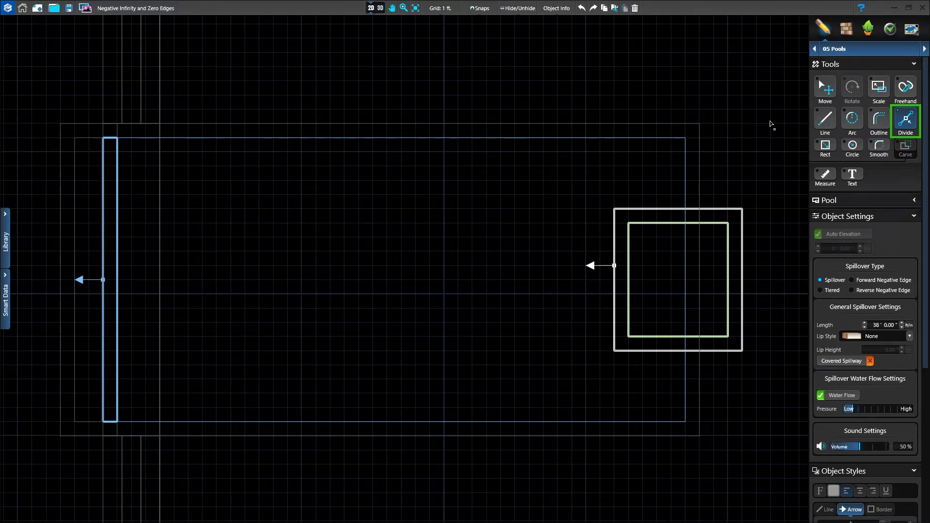
{"action": "mouse_move", "coordinate": [754, 147]}
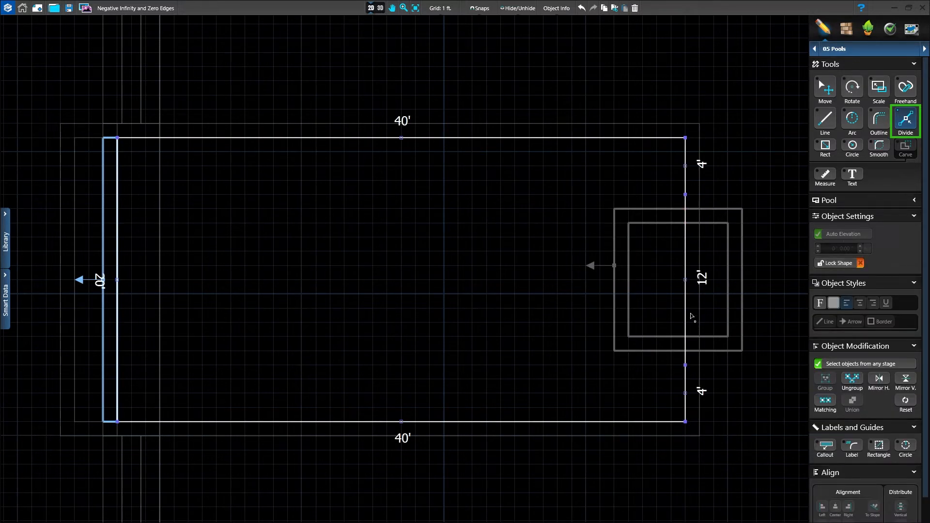
{"action": "mouse_move", "coordinate": [687, 198]}
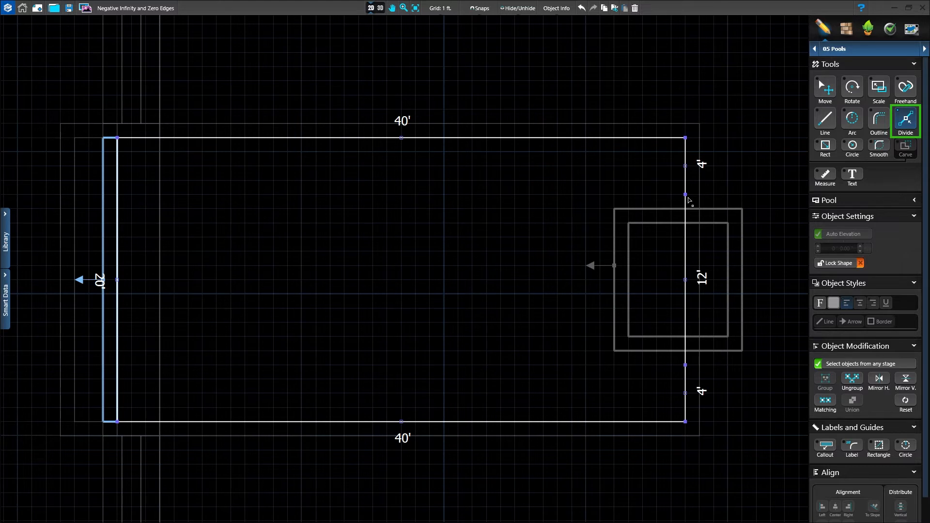
Step: Divide the right wall, delete the middle segment, and draw a 5'×12' bump-out around the spa
{"action": "left_click", "coordinate": [686, 279]}
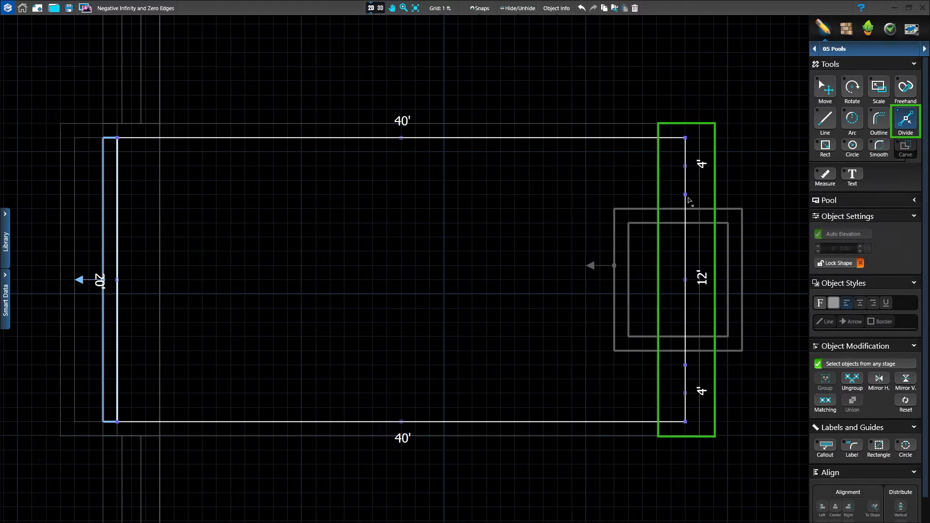
{"action": "left_click", "coordinate": [824, 89]}
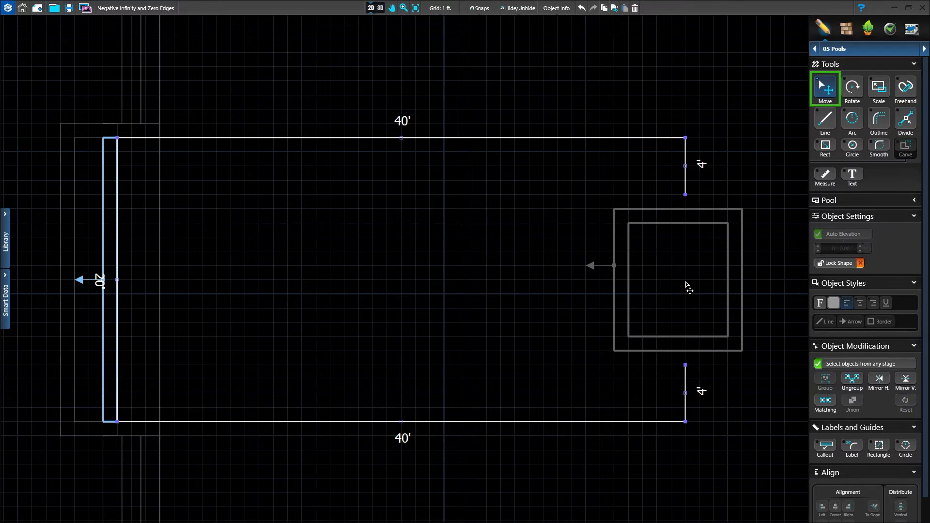
{"action": "left_click", "coordinate": [824, 121]}
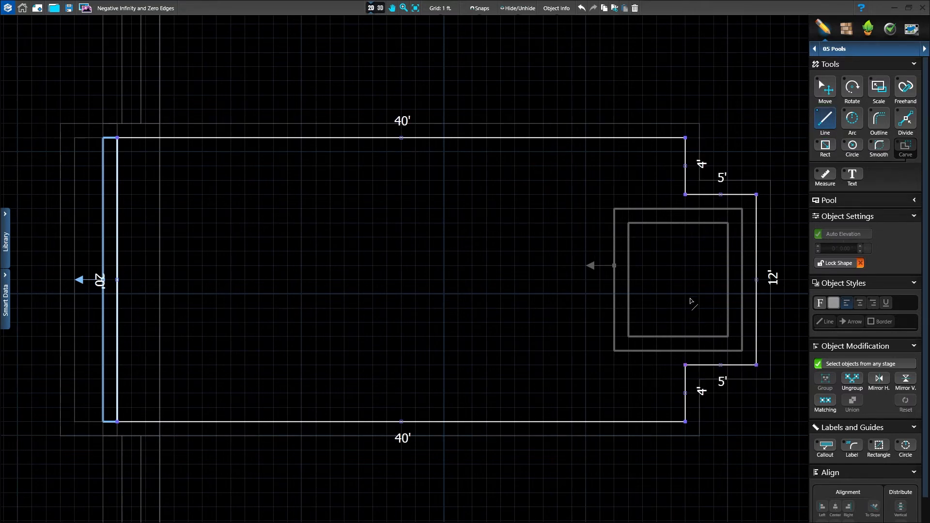
{"action": "left_click", "coordinate": [378, 7]}
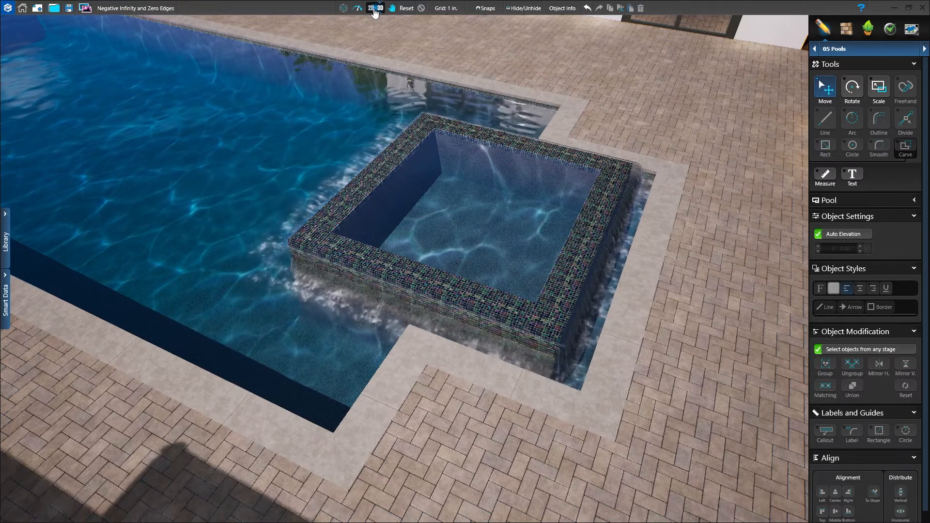
{"action": "left_click", "coordinate": [370, 8]}
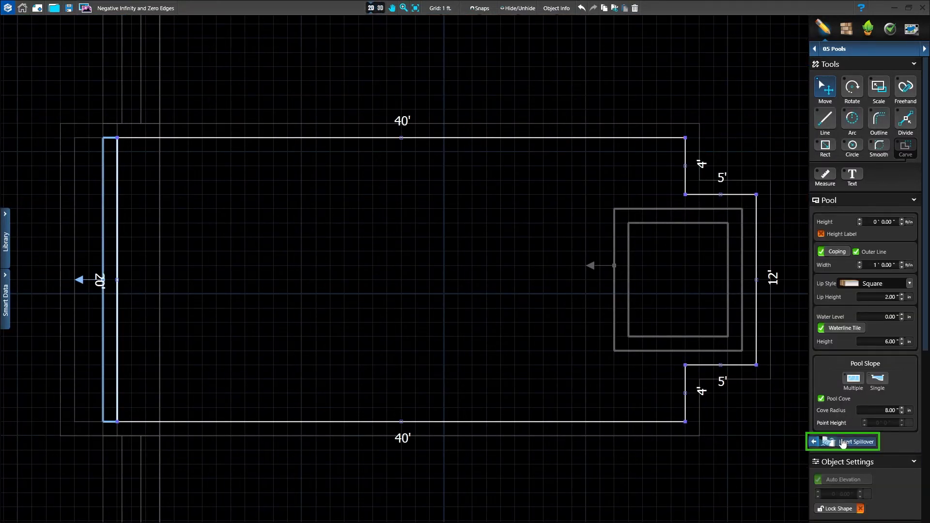
Step: Wrap a new spillover around the top, right and bottom walls as a 1° Reverse Negative Edge
{"action": "left_click", "coordinate": [850, 441]}
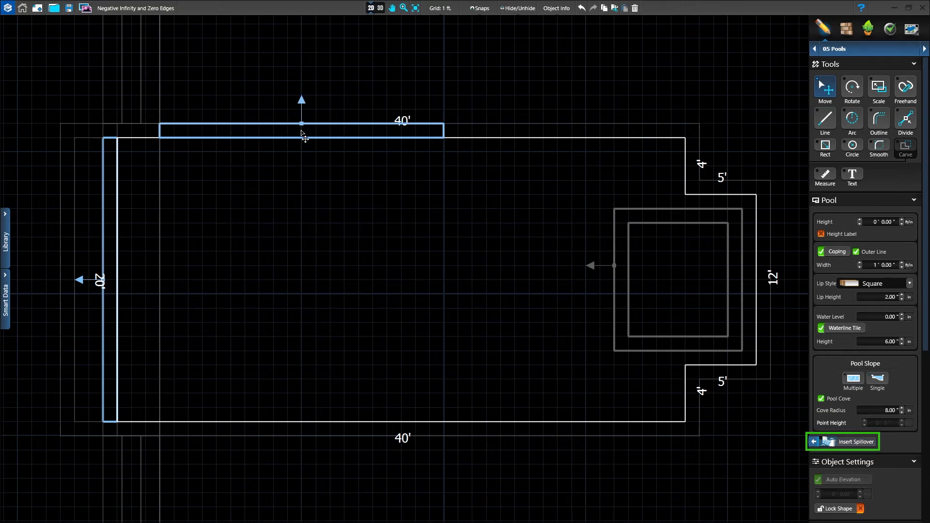
{"action": "left_click", "coordinate": [850, 441]}
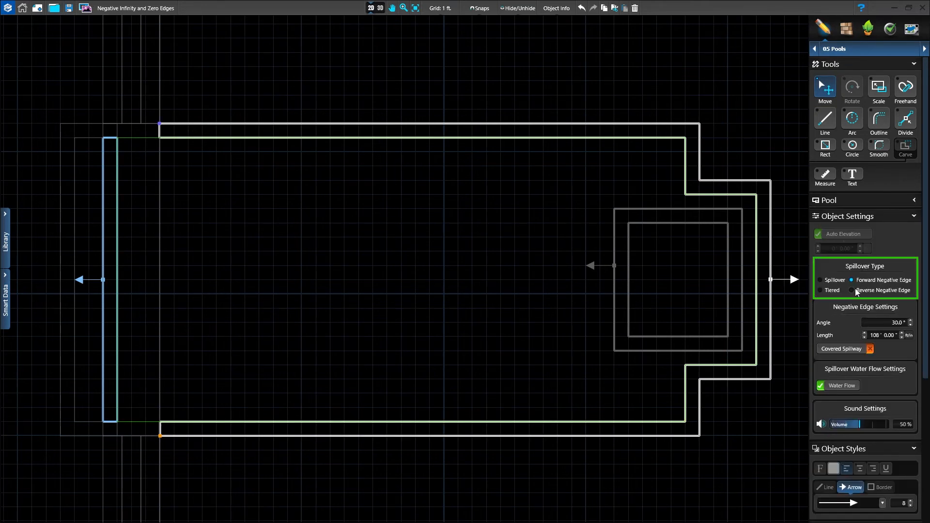
{"action": "left_click", "coordinate": [852, 290]}
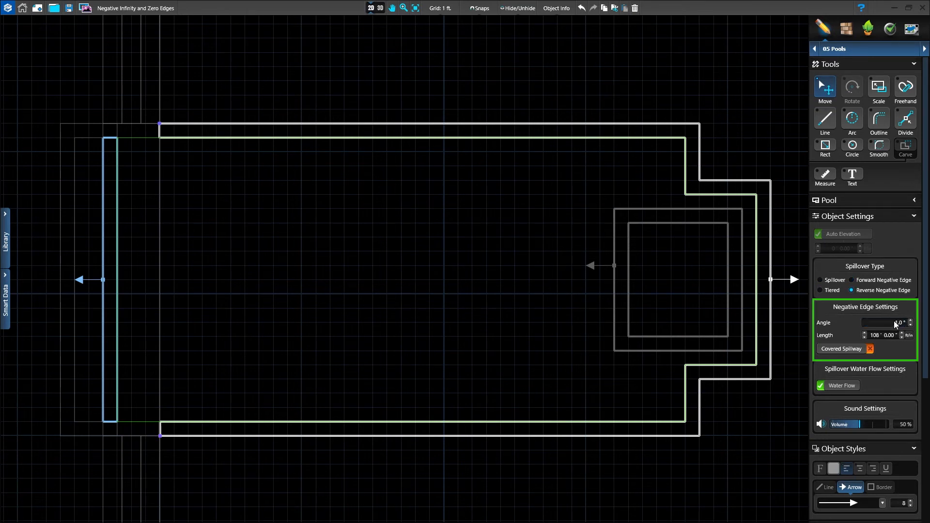
{"action": "left_click", "coordinate": [379, 8]}
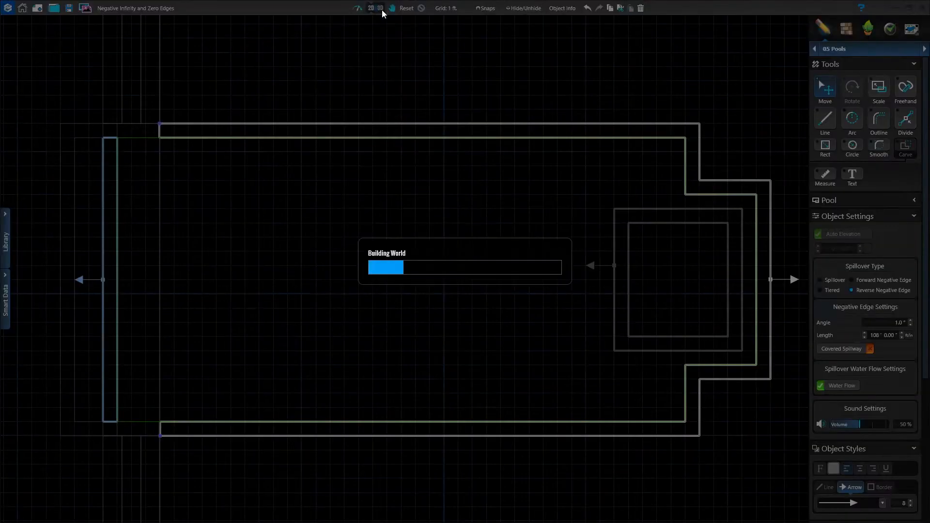
Step: In 3D, select the pool and set its Water Level to 2.00 inches
{"action": "left_click", "coordinate": [381, 8]}
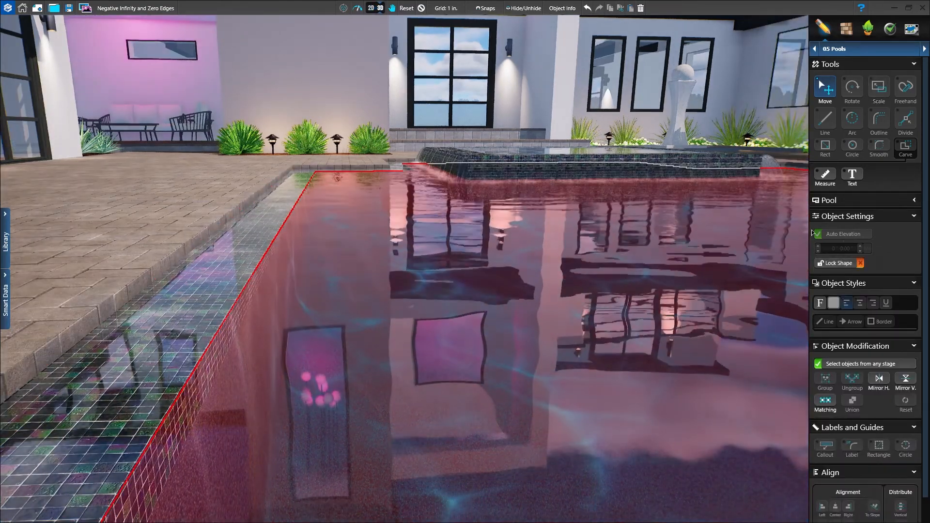
{"action": "left_click", "coordinate": [826, 200]}
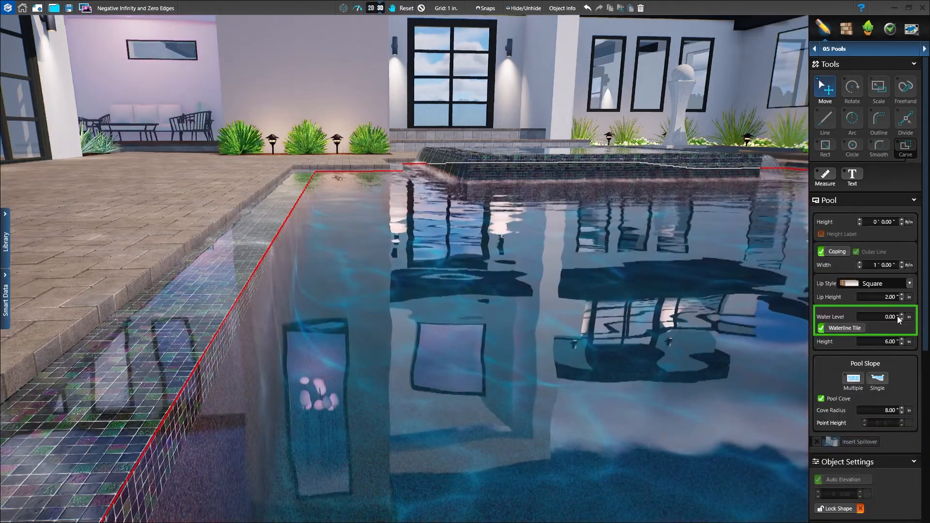
{"action": "left_click", "coordinate": [900, 314]}
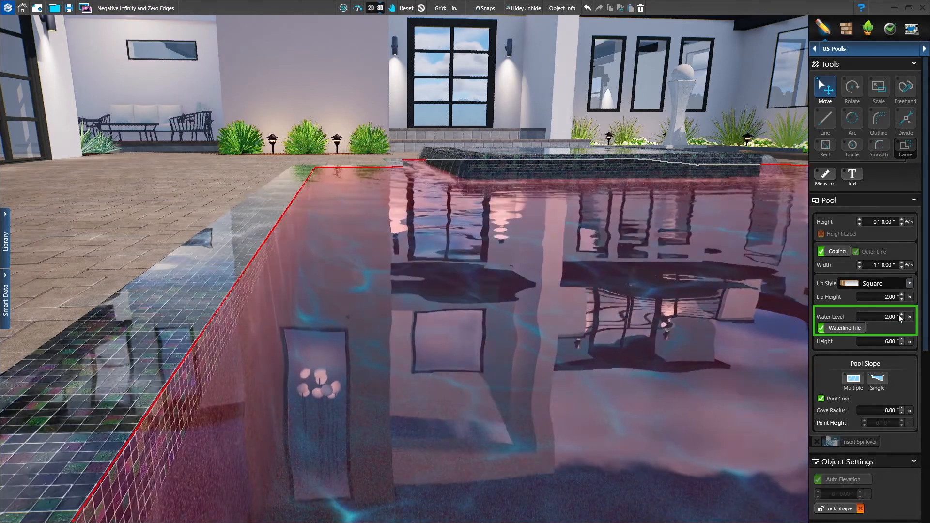